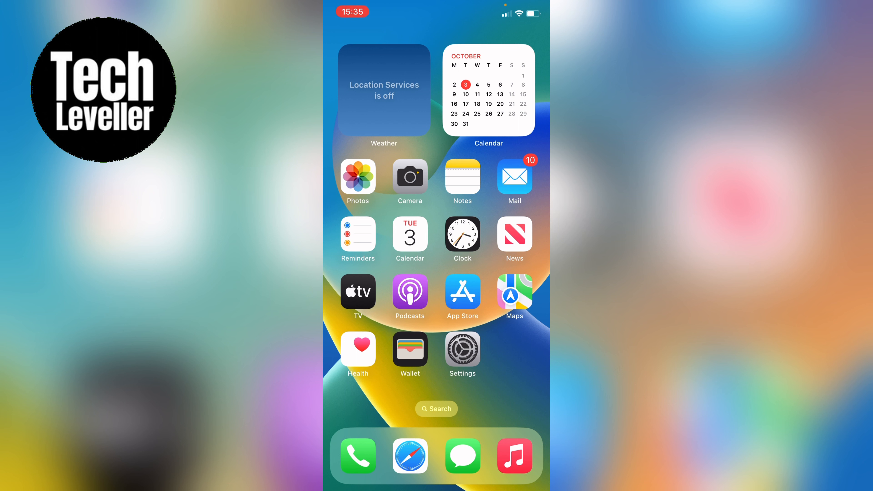
Step: Go into Settings and reach the Wallpaper page showing the current lock and home screen pair
click(462, 344)
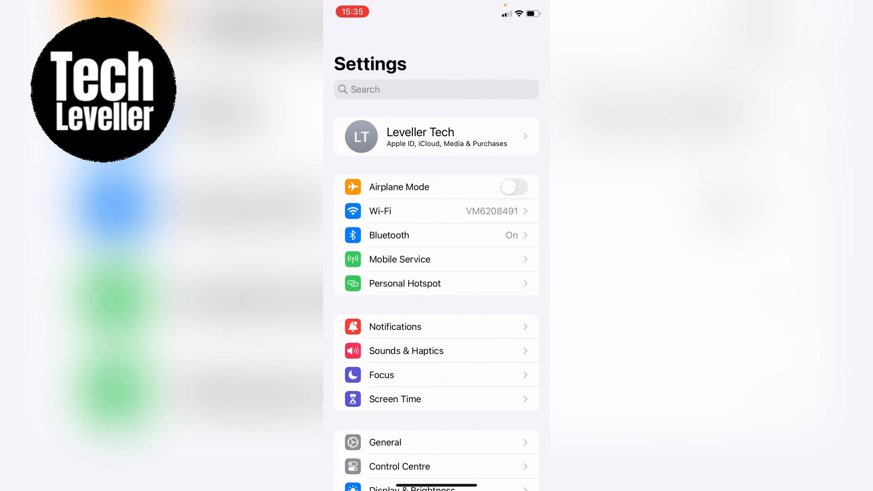
scroll(down, 3)
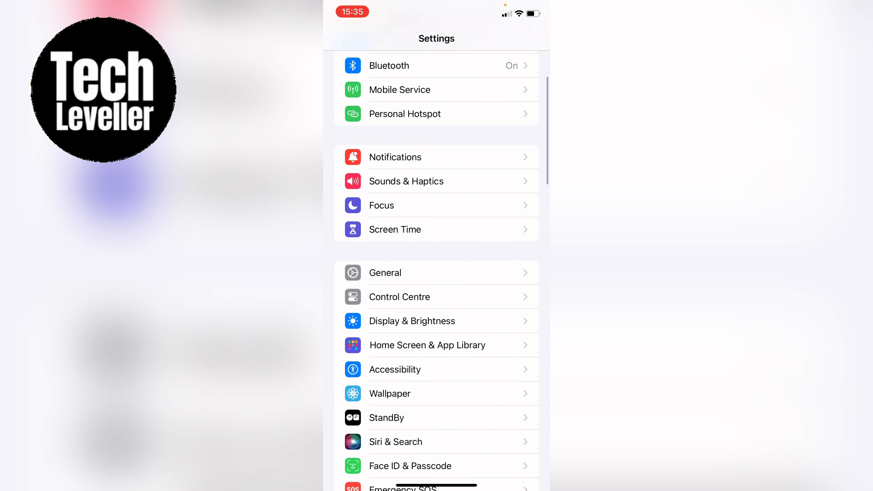
click(390, 394)
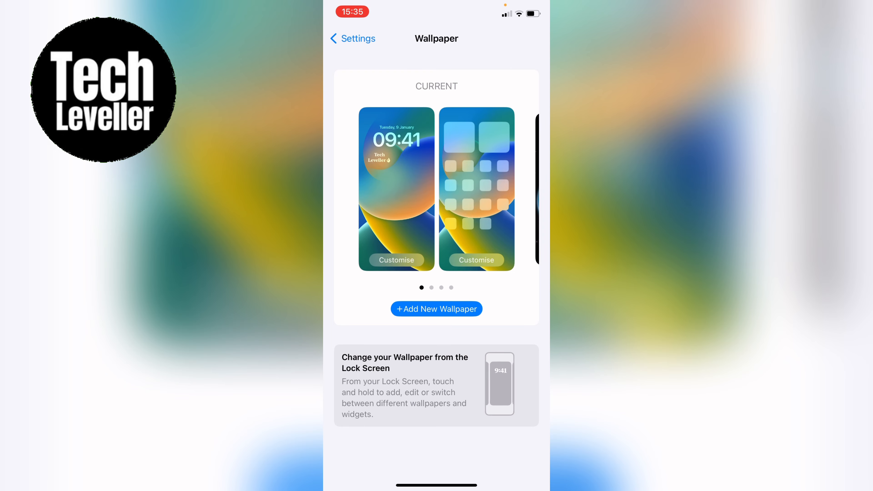
Step: Lock the phone to reach the lock screen and its wallpaper gallery
key(home)
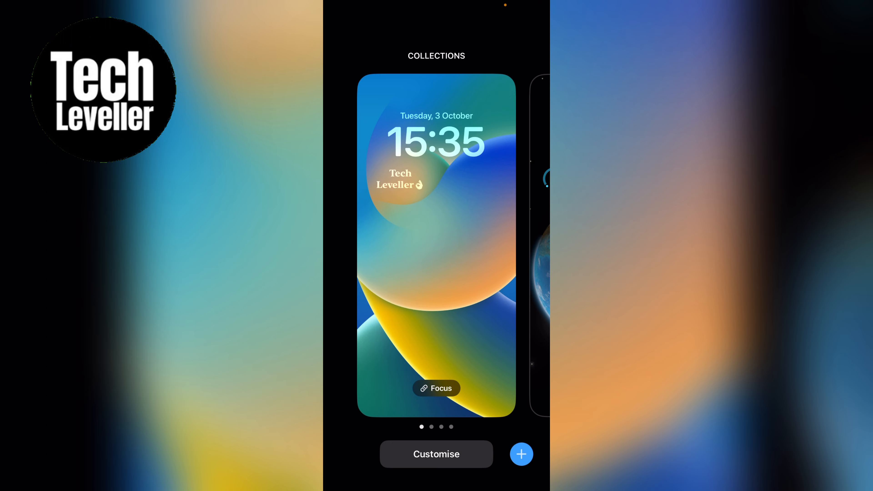
Step: Start a new wallpaper and preview the gold design from the Kaleidoscope section
click(521, 454)
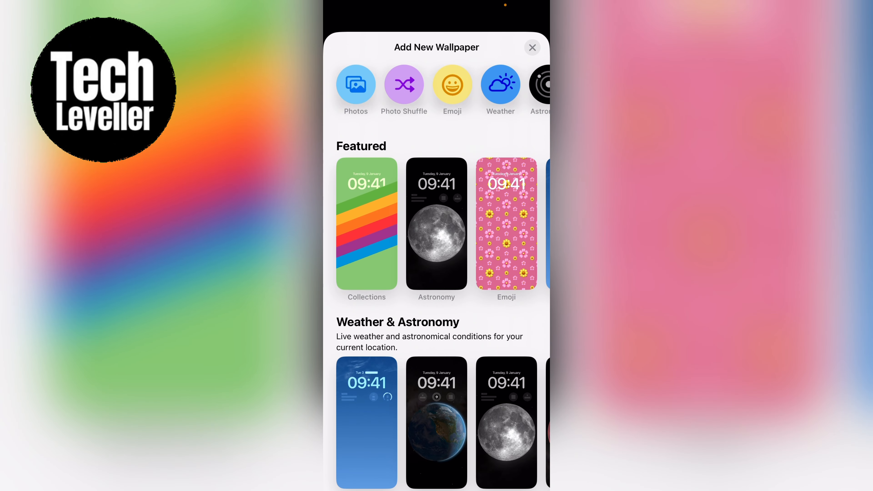
scroll(down, 3)
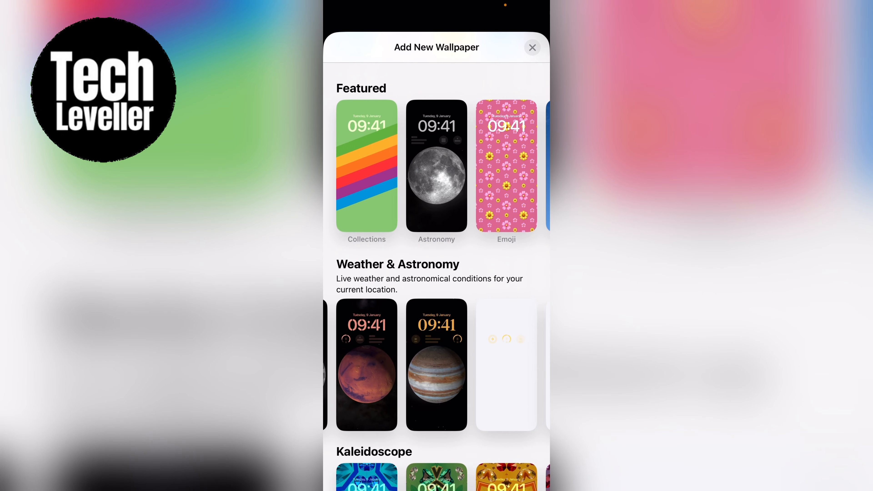
click(436, 364)
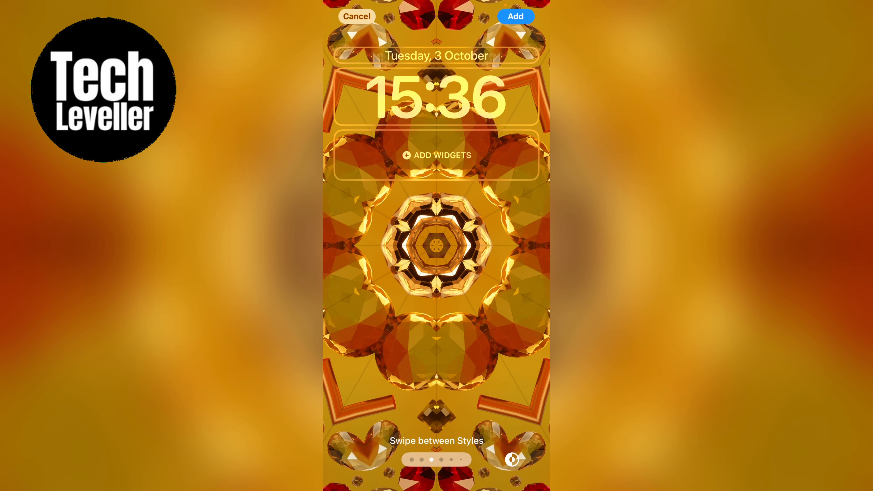
Step: Add the gold kaleidoscope lock screen and choose Customise Home Screen rather than a matching pair
click(515, 16)
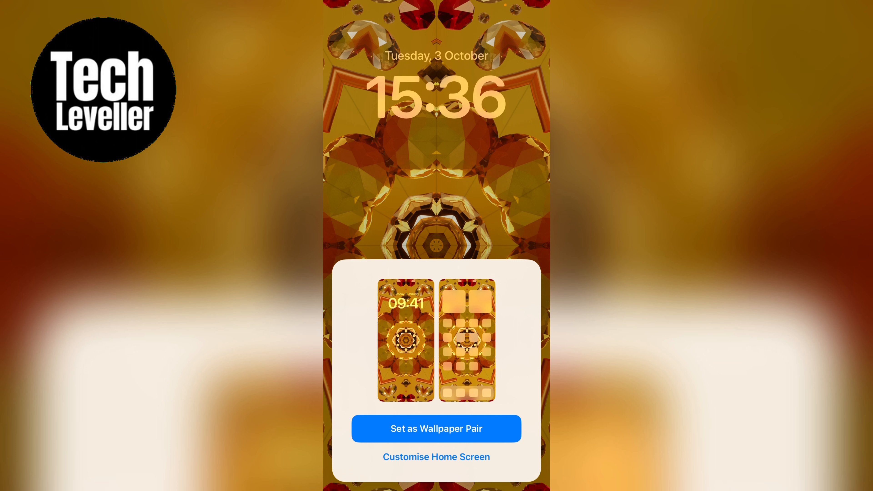
click(436, 429)
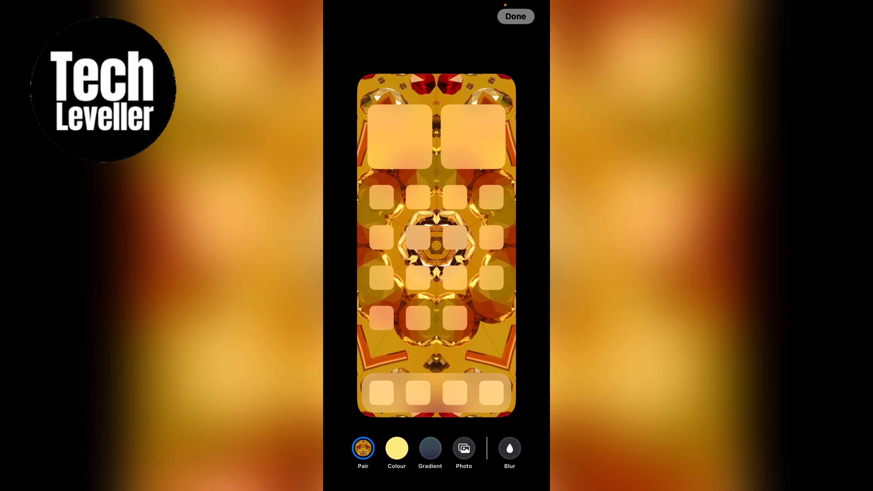
Step: Use the sitting dog photo as the home screen background and save it with the kaleidoscope lock screen
click(429, 448)
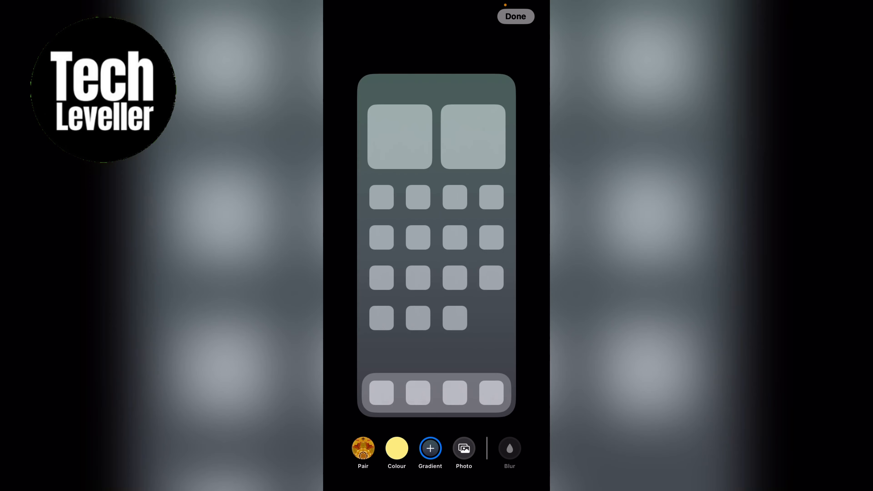
click(463, 447)
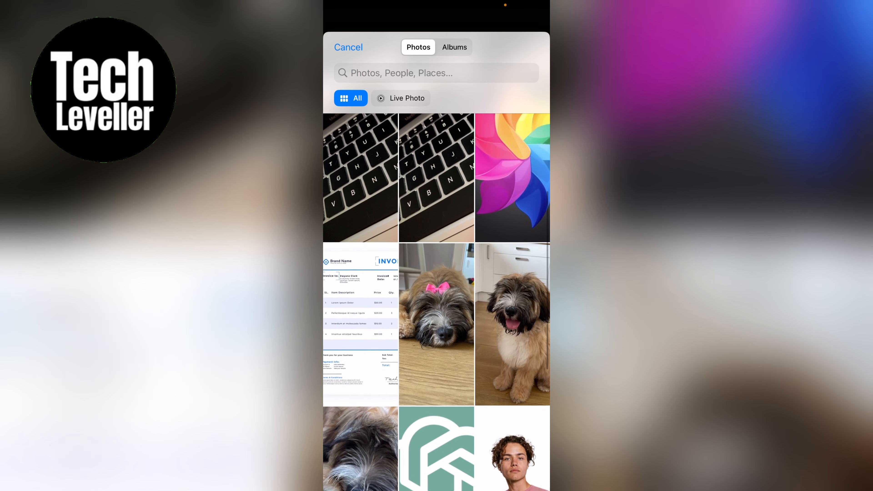
click(512, 325)
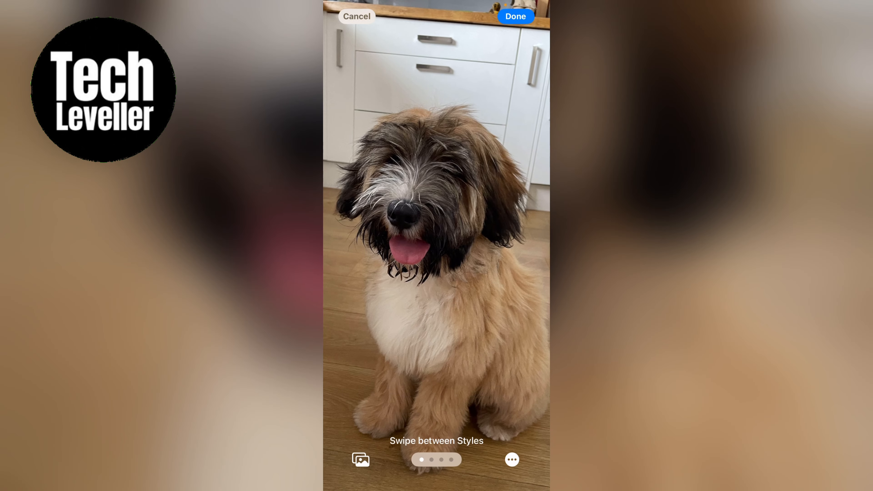
scroll(left, 3)
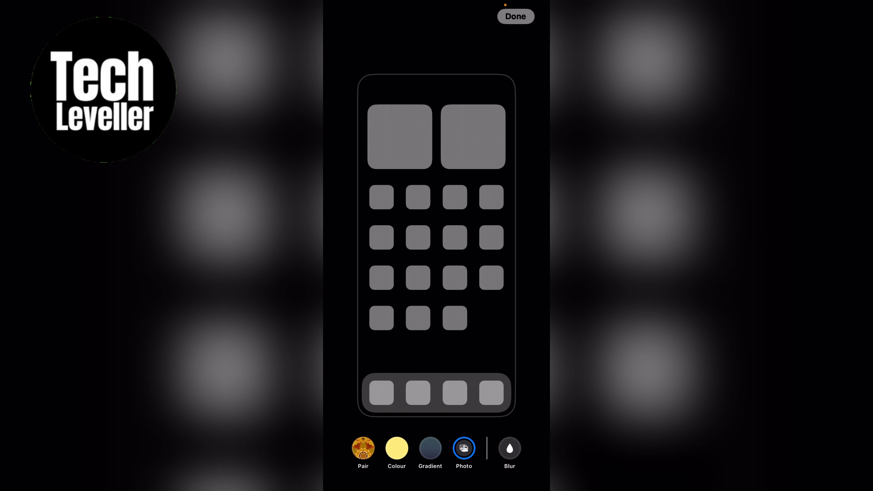
click(463, 448)
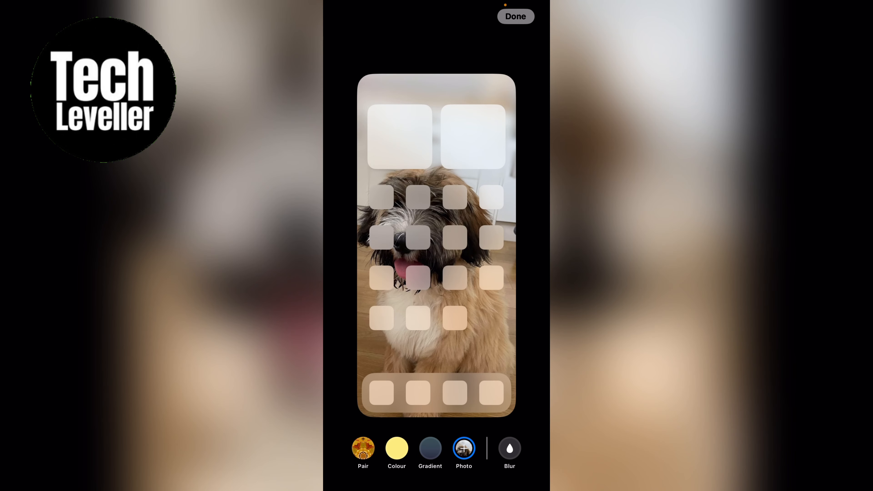
click(515, 16)
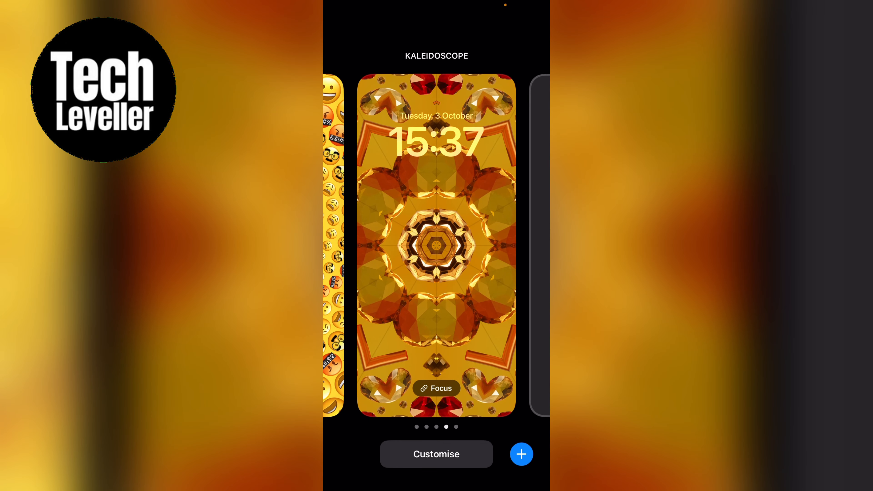